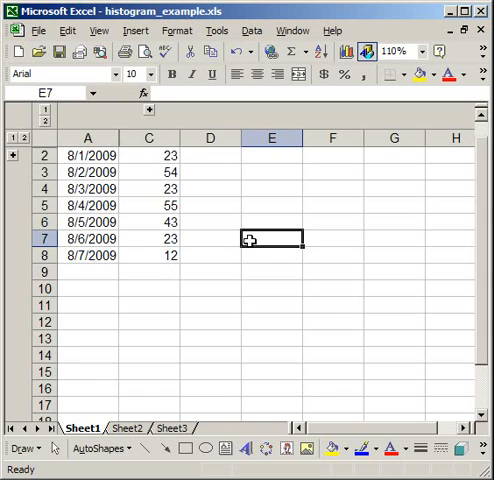
mouse_move(148, 174)
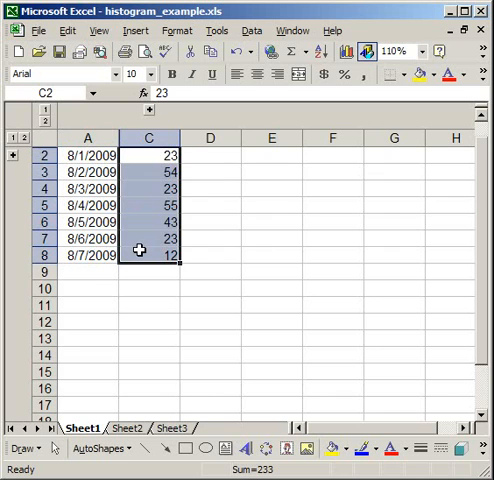
Extend the C2:C8 selection to include the dates in A2:A8
click(90, 288)
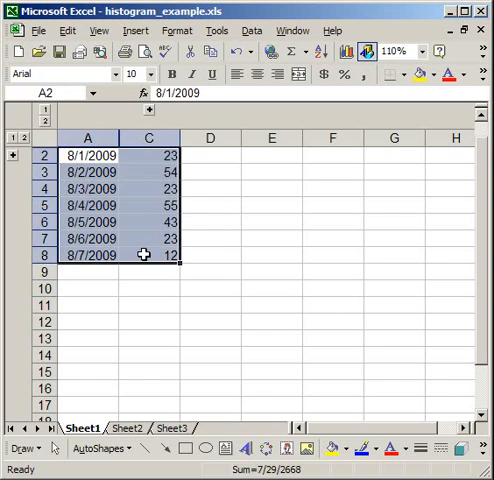
Start a new chart from the Insert menu with the plain Clustered Column type
click(216, 32)
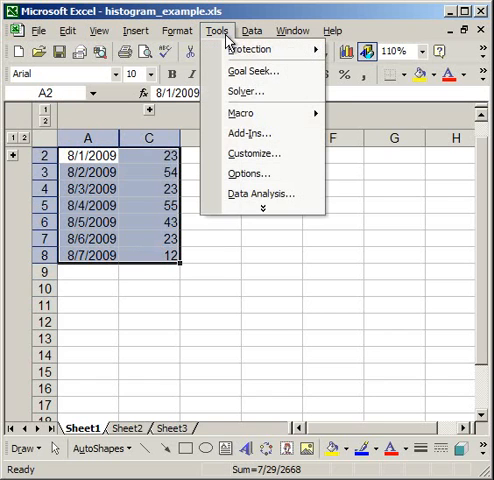
click(136, 32)
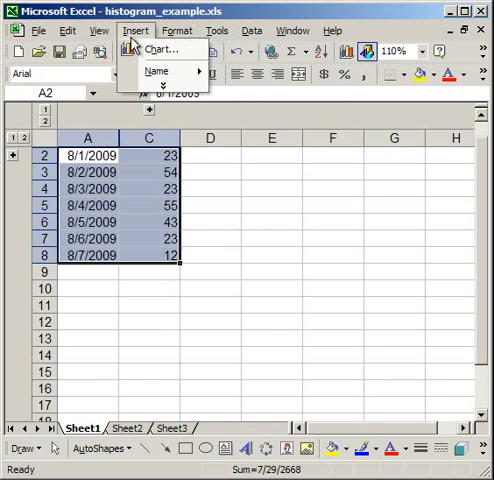
click(164, 48)
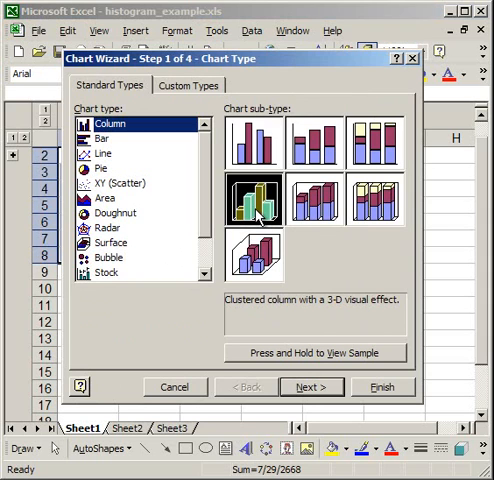
click(256, 140)
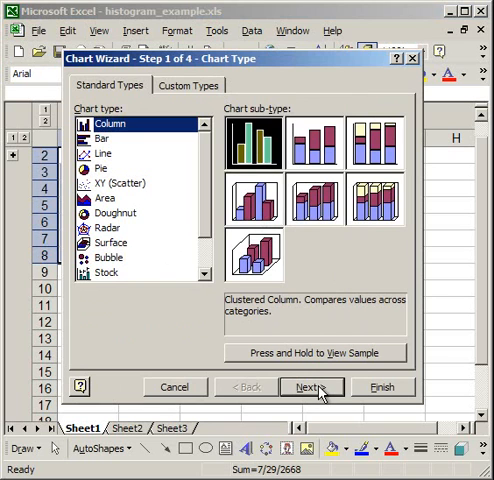
Check the series ranges in the wizard and finish embedding the column chart on the sheet
click(312, 386)
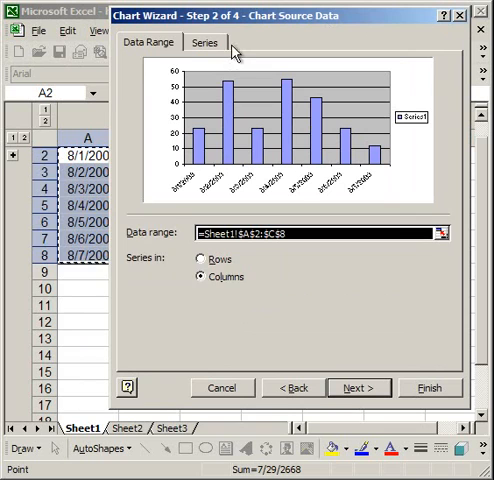
click(204, 44)
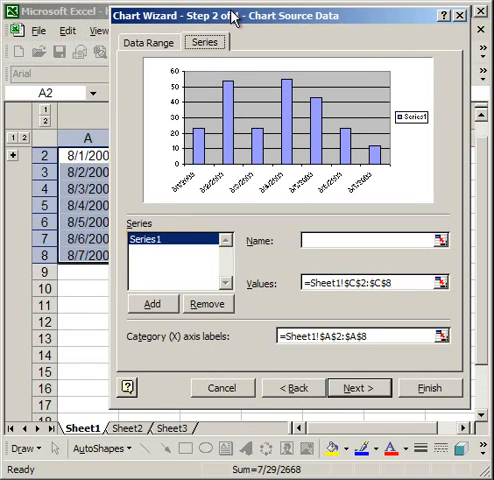
mouse_move(262, 38)
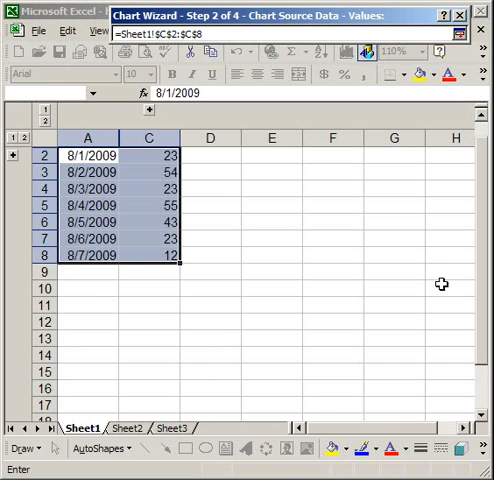
mouse_move(148, 160)
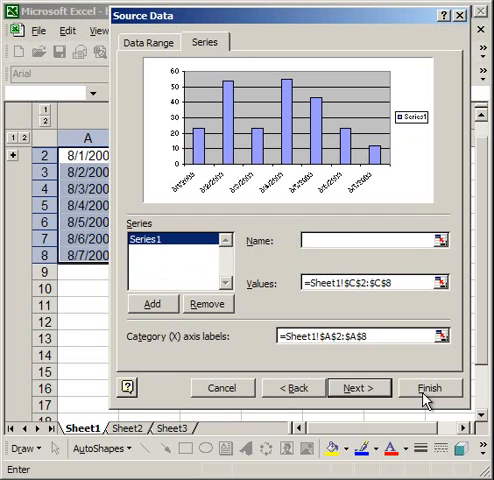
click(428, 388)
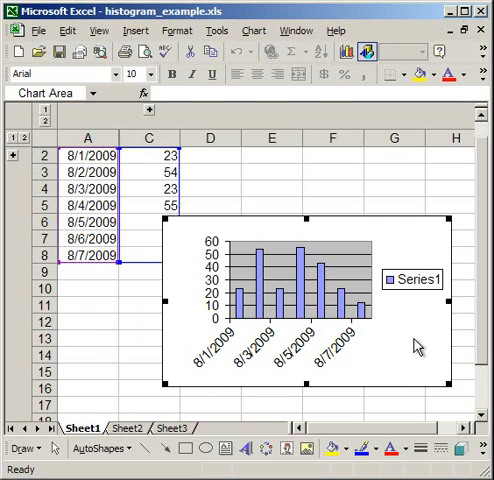
mouse_move(404, 240)
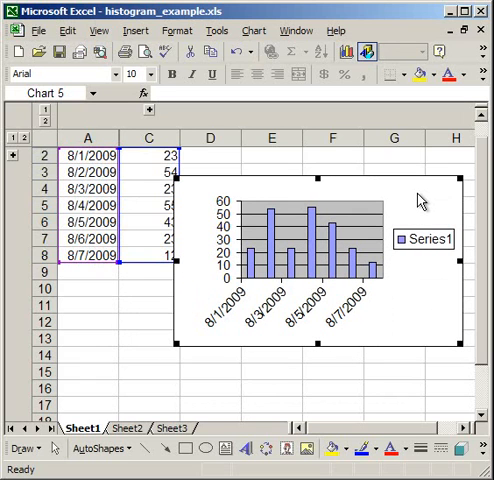
Switch off Show legend in the column chart's Chart Options
right_click(418, 198)
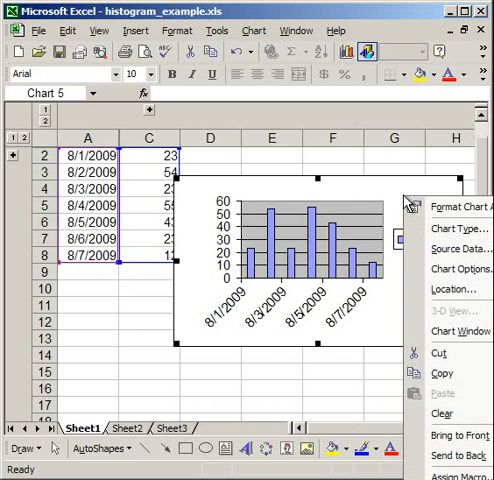
mouse_move(452, 268)
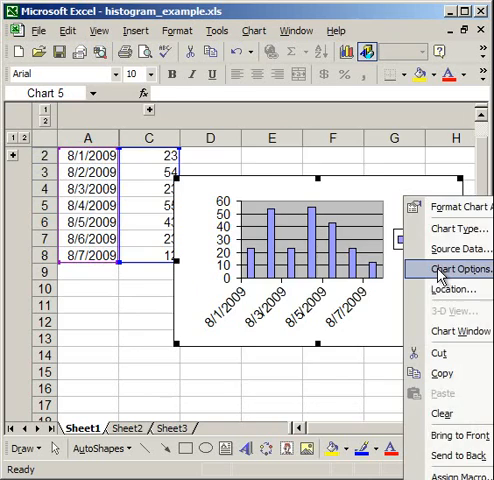
click(456, 268)
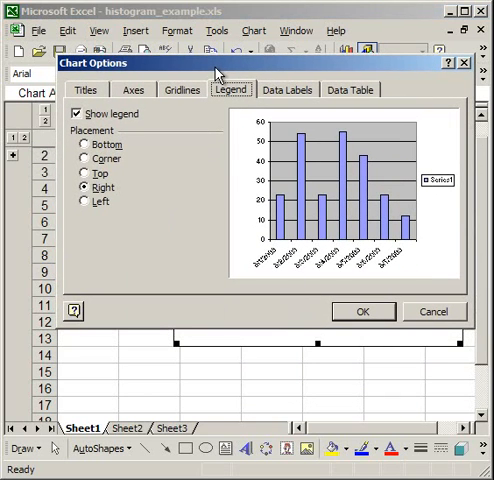
click(76, 112)
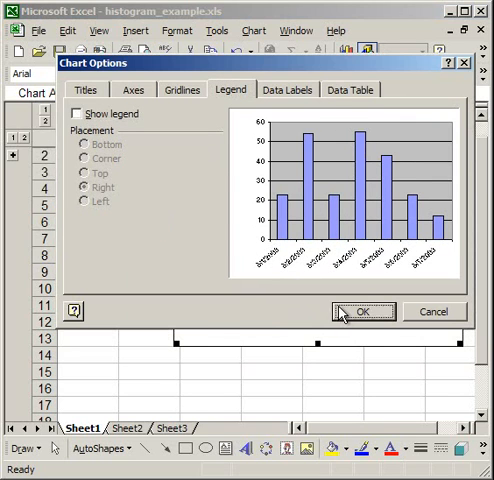
Confirm the legend removal and set the series Gap width to 0 so the columns touch
click(364, 312)
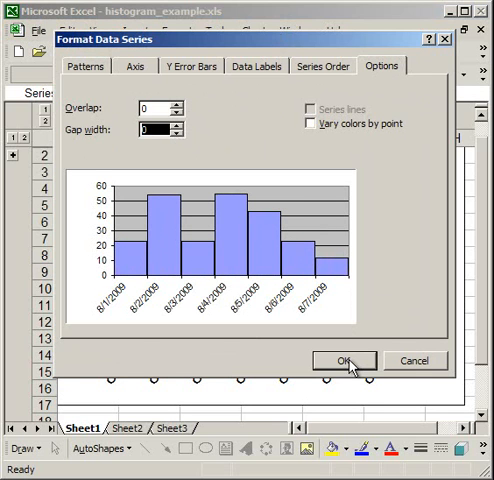
click(344, 360)
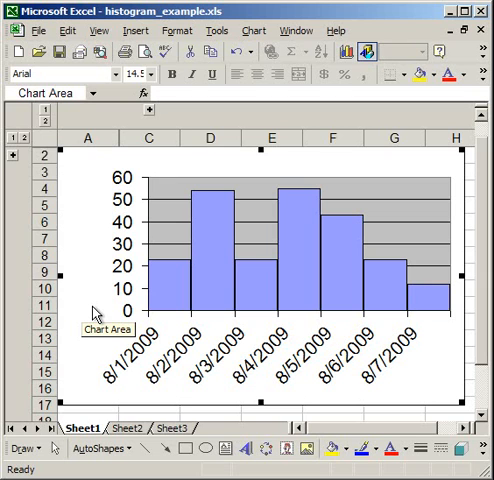
mouse_move(218, 238)
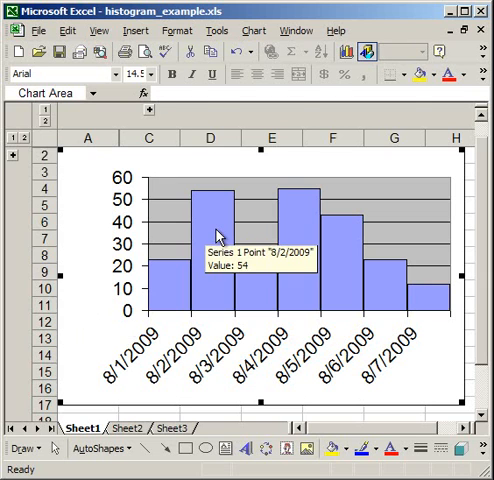
Add an order-2 Polynomial trendline to the column series
right_click(212, 234)
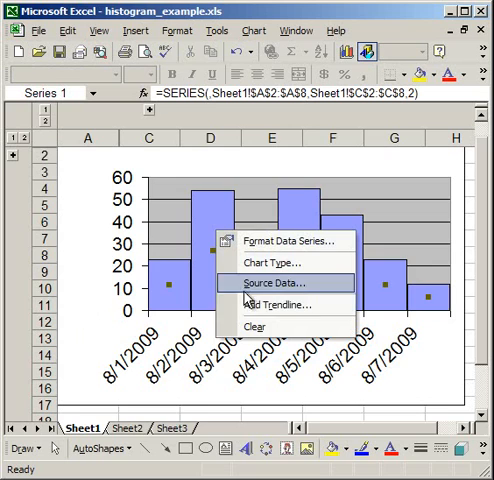
click(282, 304)
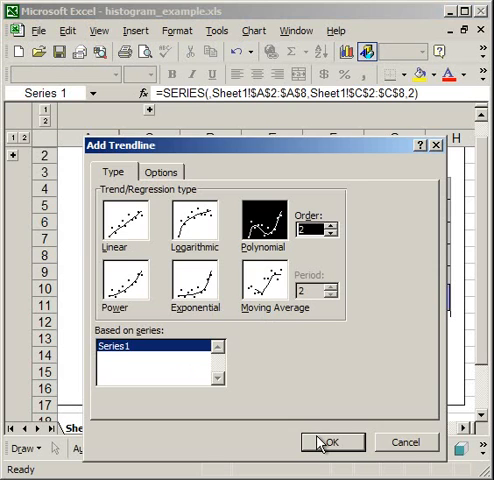
click(332, 442)
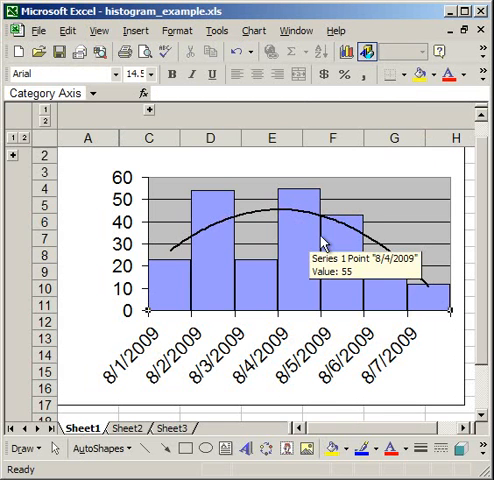
mouse_move(138, 310)
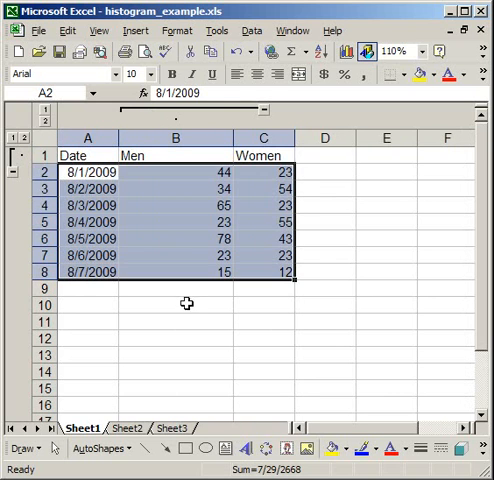
Check a Men value in the unhidden table and select the data range A2:C8
click(176, 304)
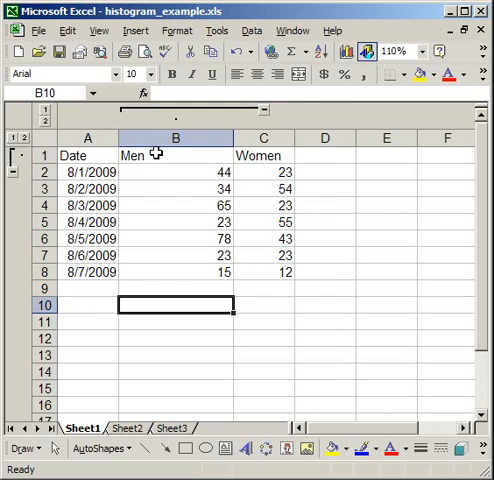
click(176, 156)
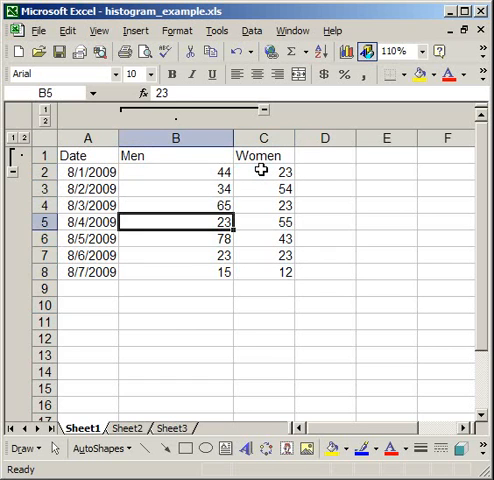
click(262, 238)
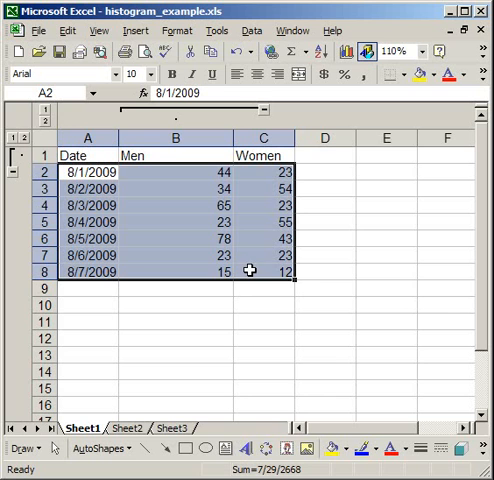
Insert a clustered Bar chart of the Men and Women counts by date via the Chart Wizard
click(136, 24)
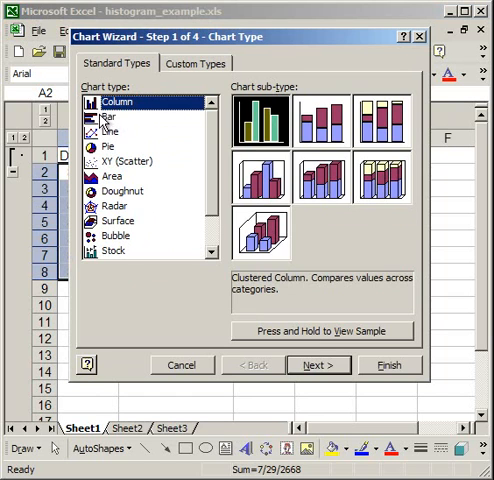
click(110, 116)
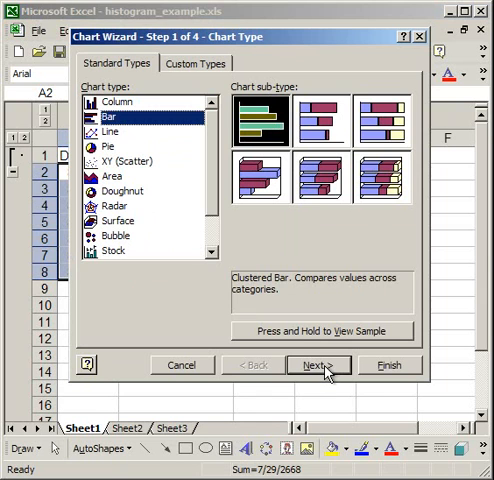
click(318, 364)
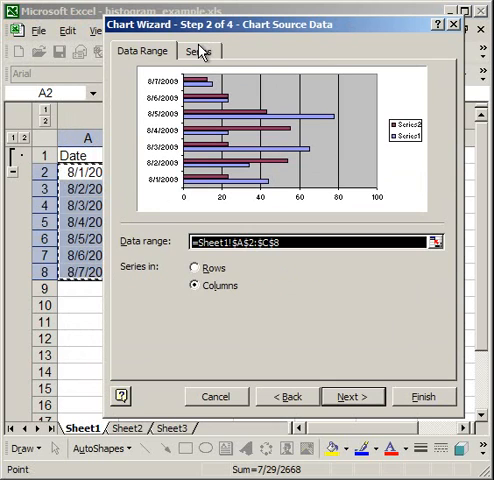
click(200, 52)
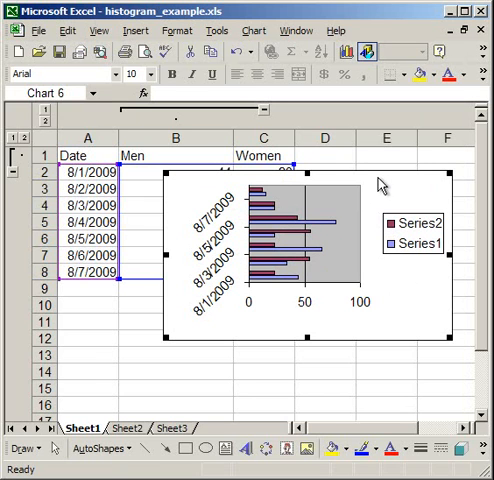
Move the bar chart below the data table so all seven rows are visible
right_click(380, 184)
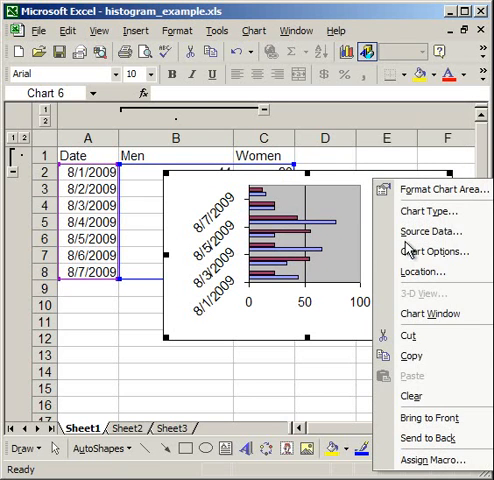
click(434, 250)
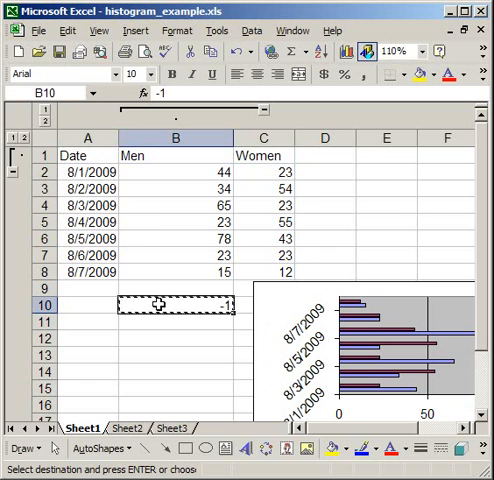
Paste Special > Multiply the copied -1 onto B2:B8 so the Men counts become negative
click(180, 172)
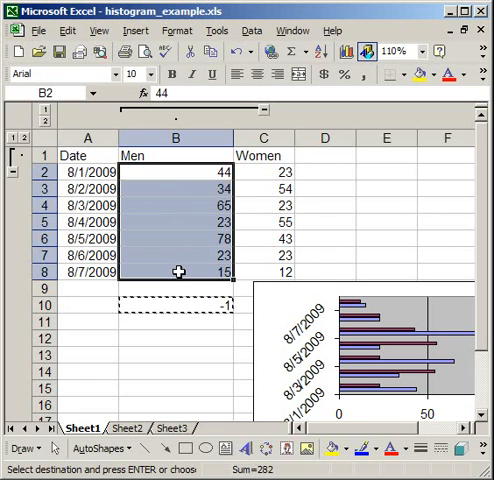
right_click(172, 194)
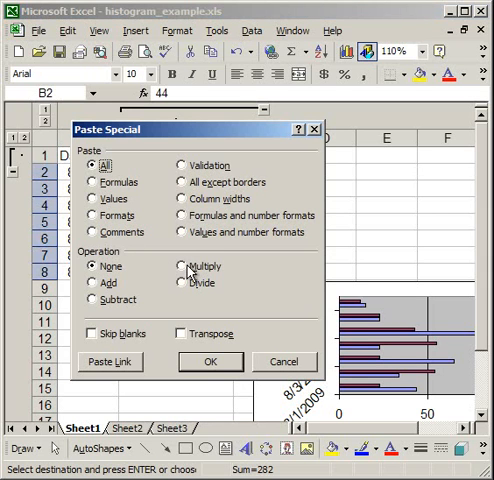
click(180, 266)
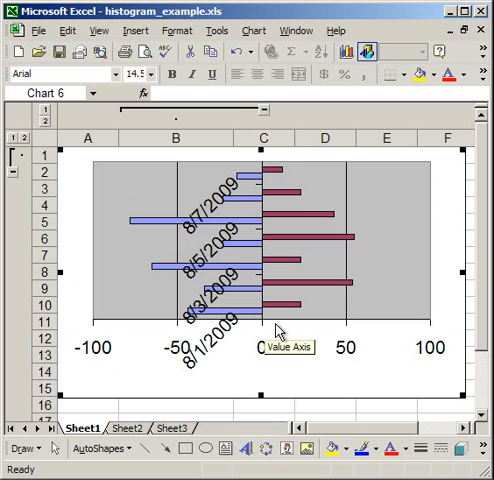
mouse_move(228, 344)
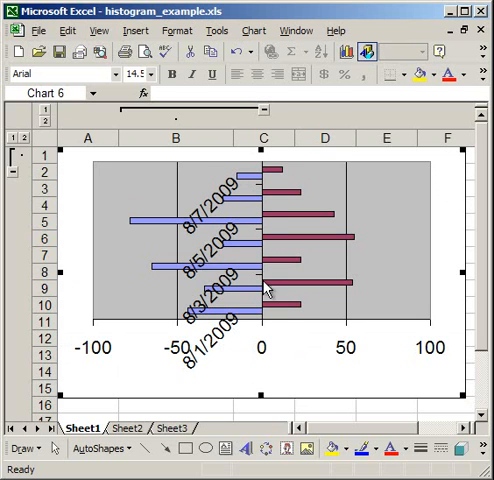
mouse_move(268, 204)
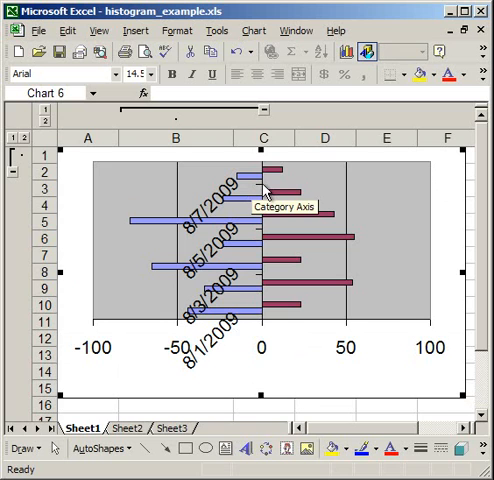
Set the category axis Tick mark labels to Low so the dates sit at the chart's left edge
right_click(268, 192)
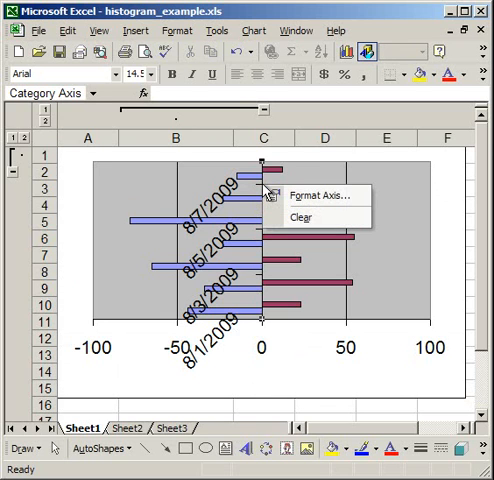
click(324, 196)
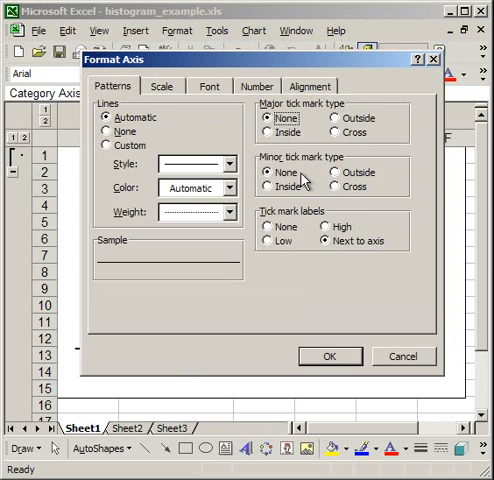
mouse_move(274, 222)
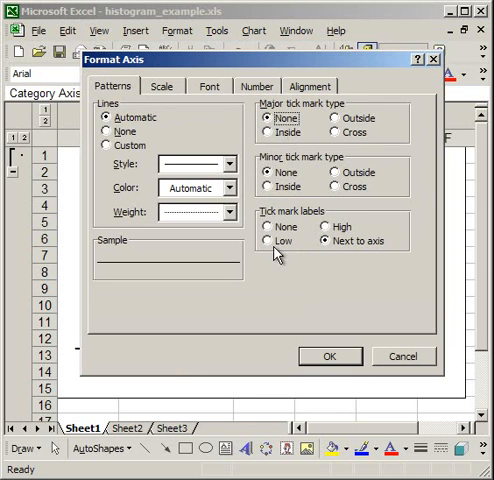
click(268, 244)
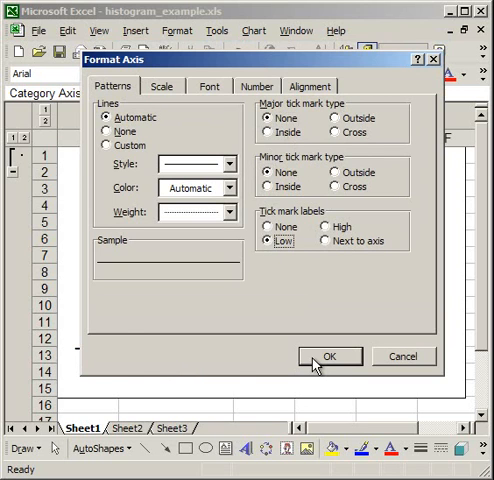
click(328, 356)
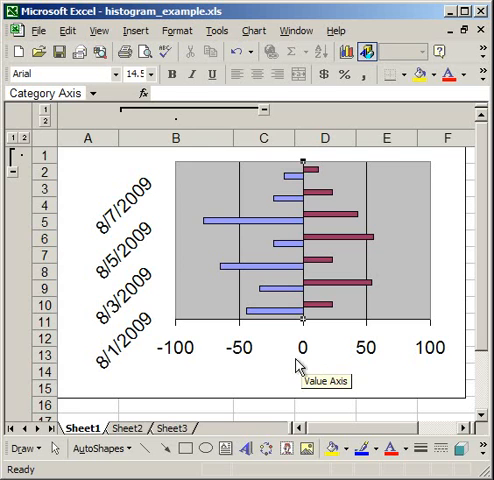
mouse_move(120, 210)
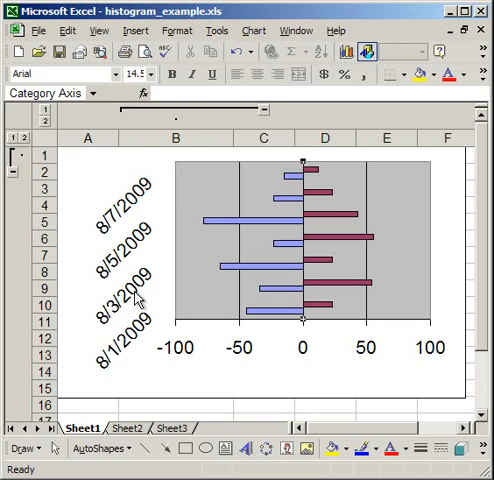
Reduce the chart area font so date labels sit horizontally and counts step by 20
right_click(216, 376)
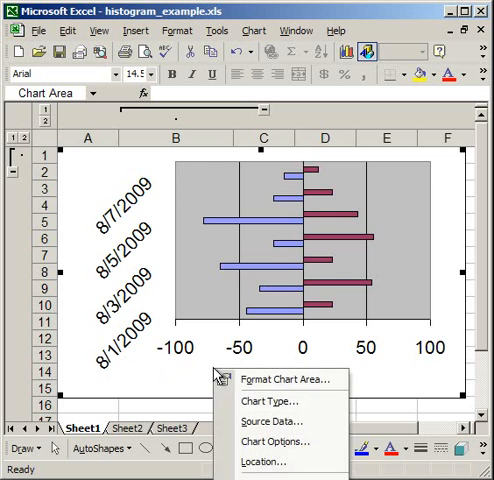
click(288, 378)
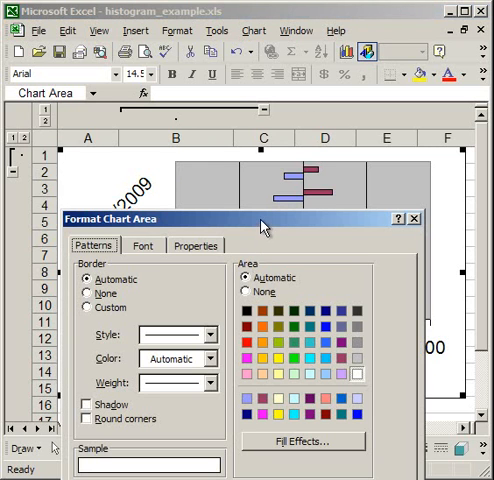
click(142, 244)
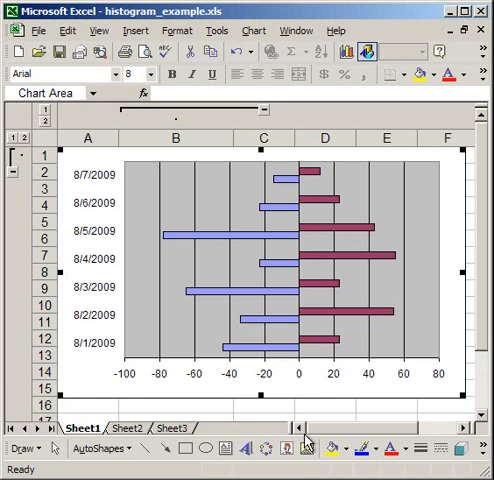
mouse_move(90, 378)
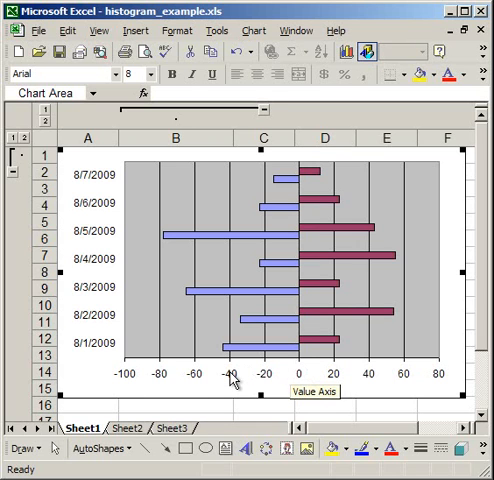
Reach the value axis's custom number format field via Format Axis
right_click(234, 386)
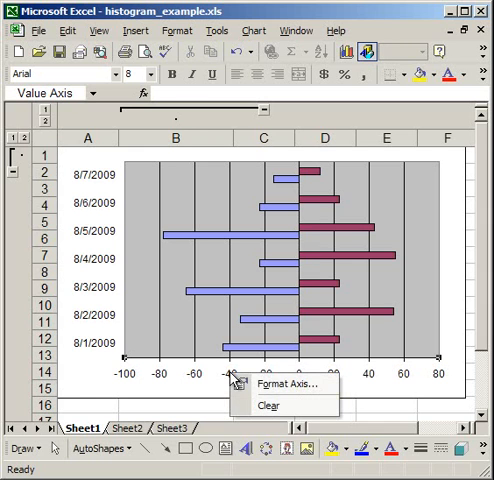
click(288, 384)
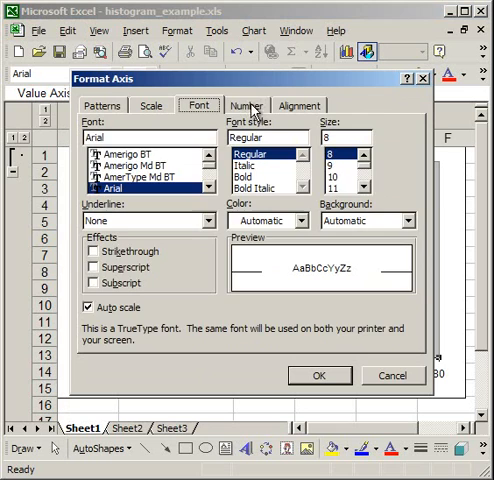
click(248, 104)
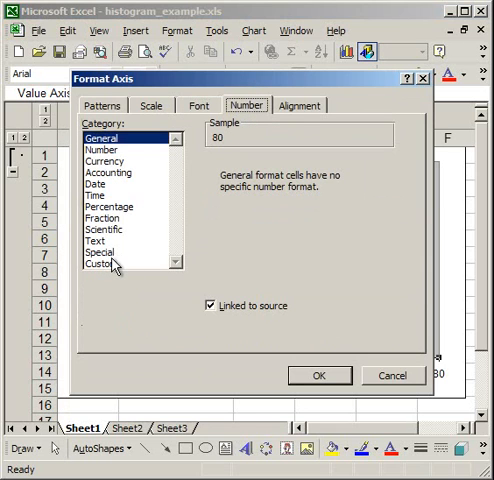
click(110, 266)
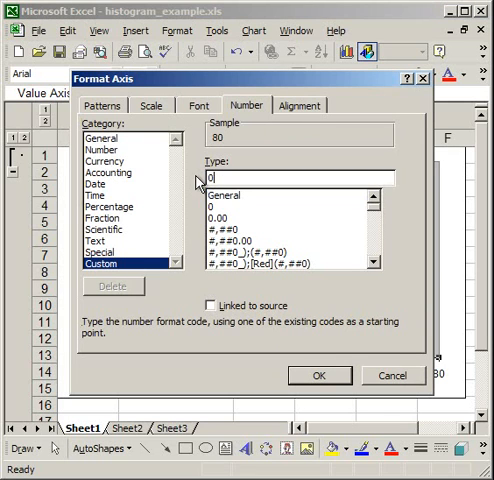
Apply the custom format 0;0;0 so axis labels show as positive on both sides of zero
text(0;0;)
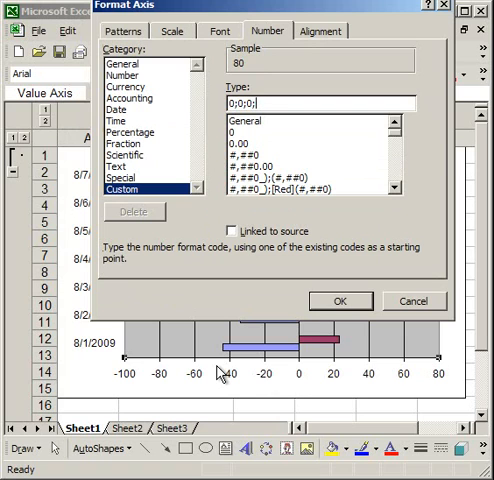
mouse_move(304, 156)
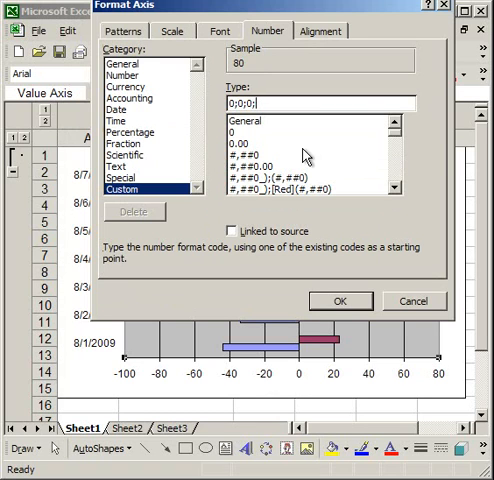
key(Backspace)
text(%;)
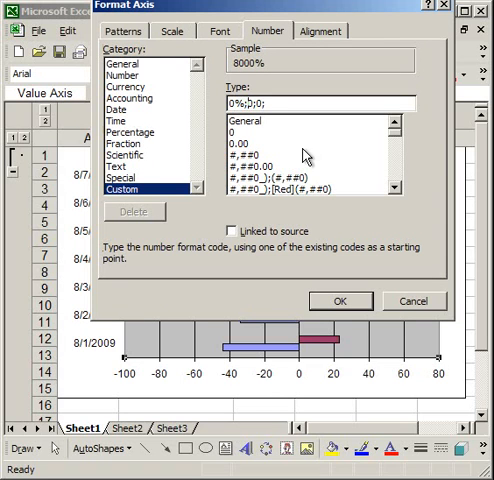
text(0%;0%;0)
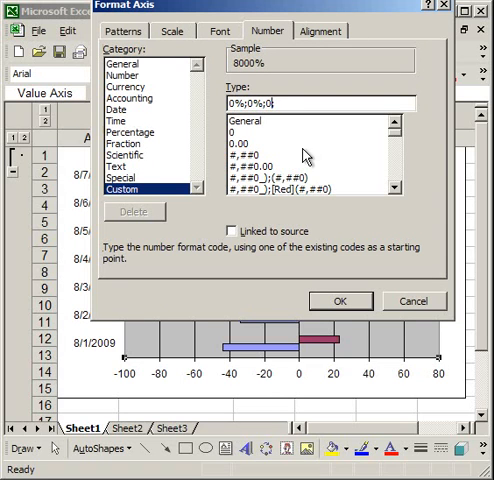
text(%)
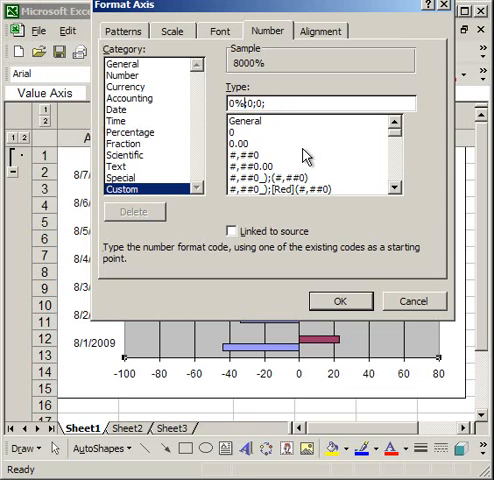
text(0;0;0;)
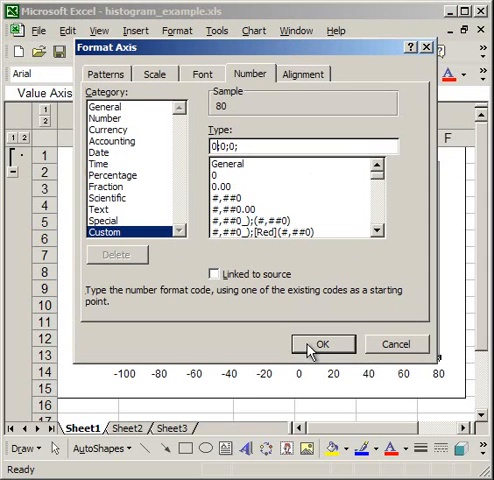
click(324, 344)
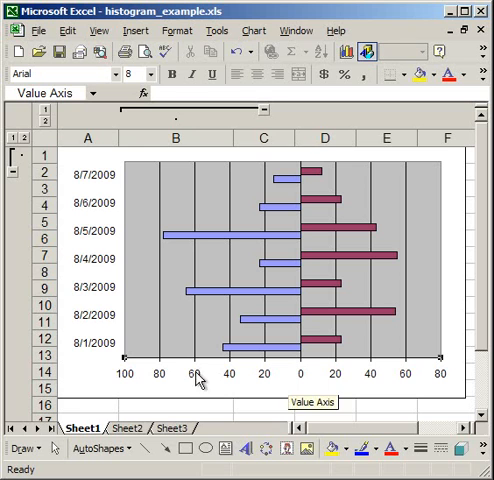
mouse_move(184, 376)
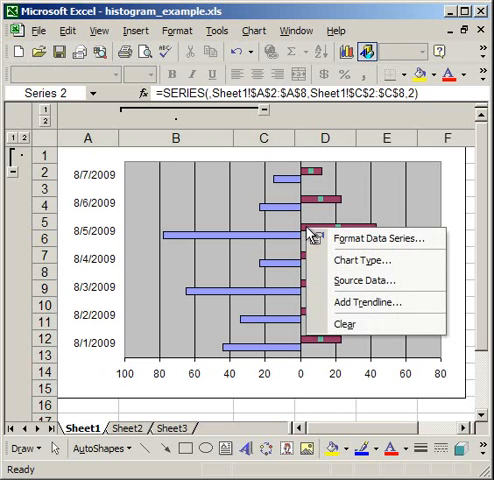
Set the red series to Overlap 100 and Gap width 0 for back-to-back bars
click(378, 236)
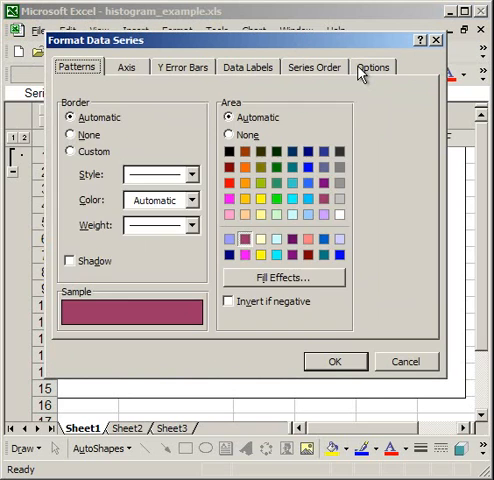
click(380, 64)
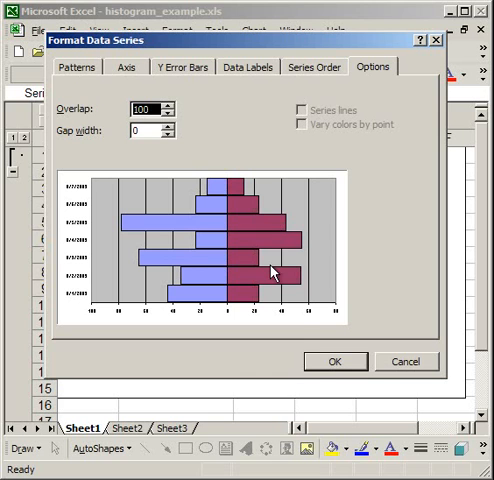
click(336, 360)
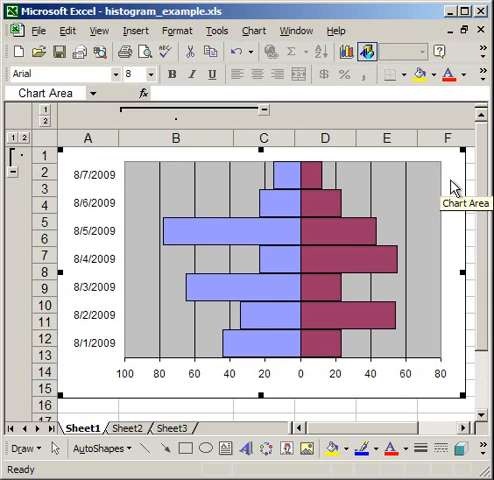
mouse_move(348, 356)
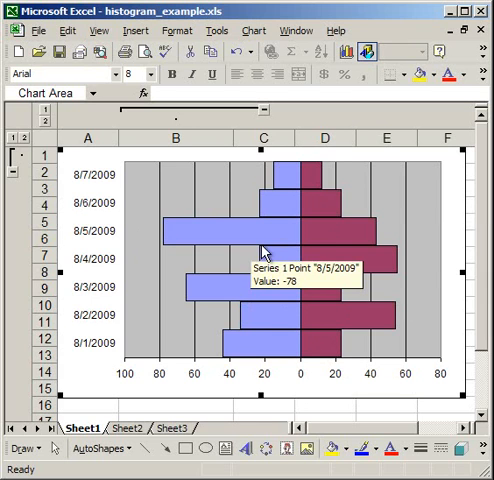
mouse_move(340, 230)
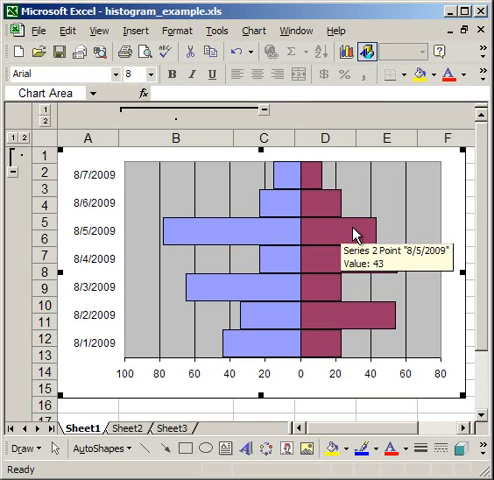
mouse_move(298, 176)
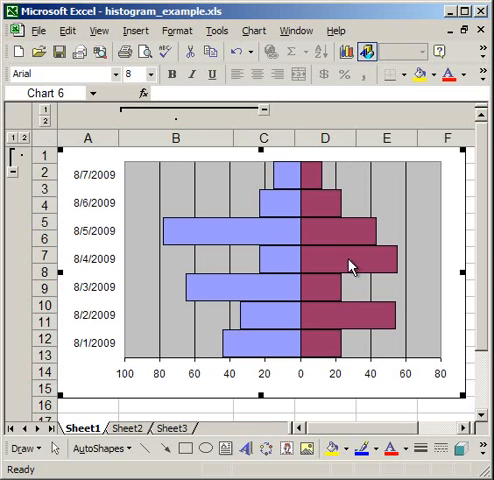
mouse_move(344, 258)
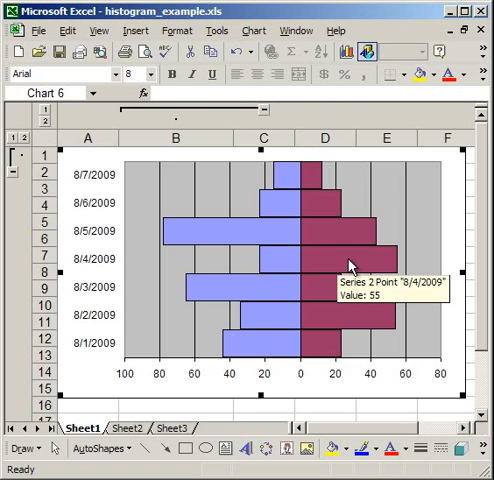
mouse_move(248, 300)
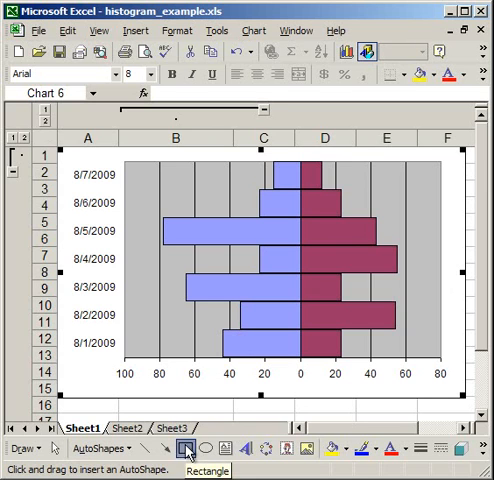
mouse_move(118, 166)
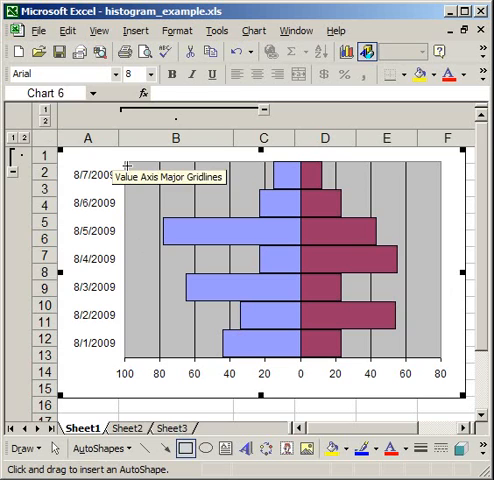
Draw a rectangle at the chart's upper left reading 'Men', with a matching 'Women' box on the right
drag(116, 168, 164, 192)
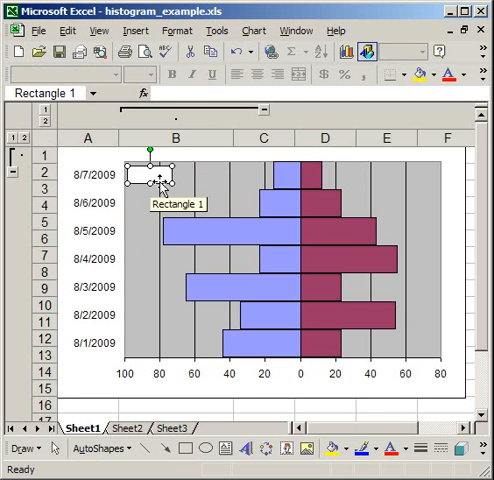
text(Men)
text(Wome)
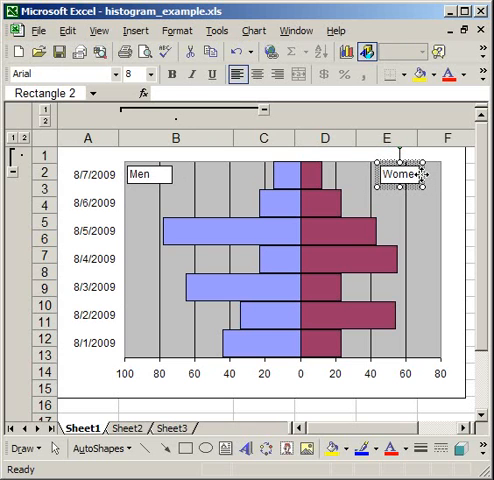
right_click(410, 178)
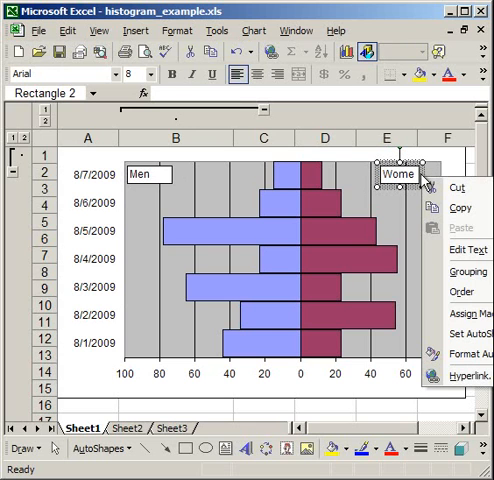
Set the Women label box width to 0.71" via Format AutoShape so the full word shows
click(468, 356)
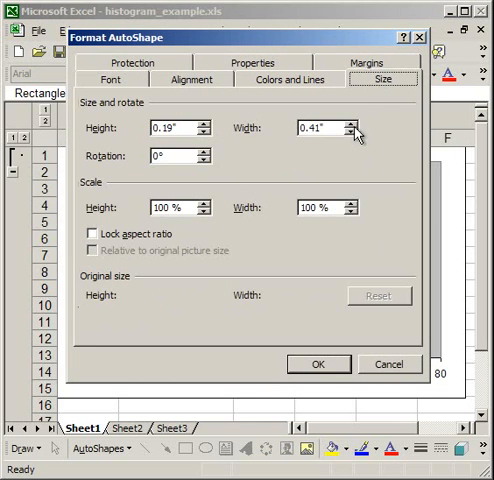
text(0.71")
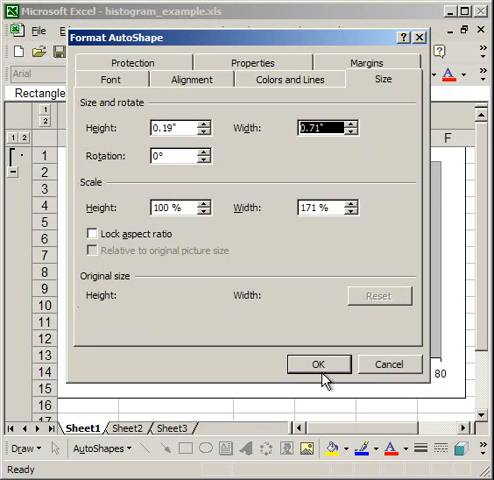
click(318, 364)
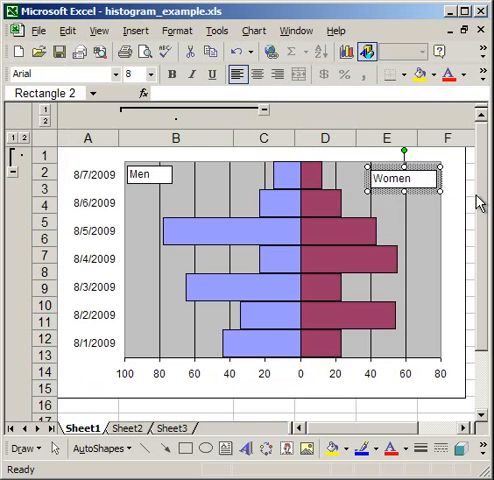
click(448, 200)
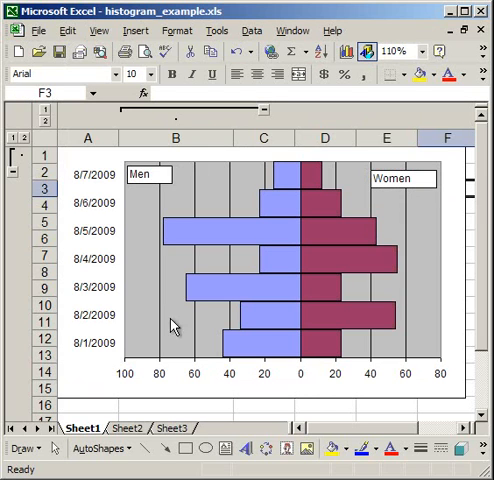
mouse_move(402, 296)
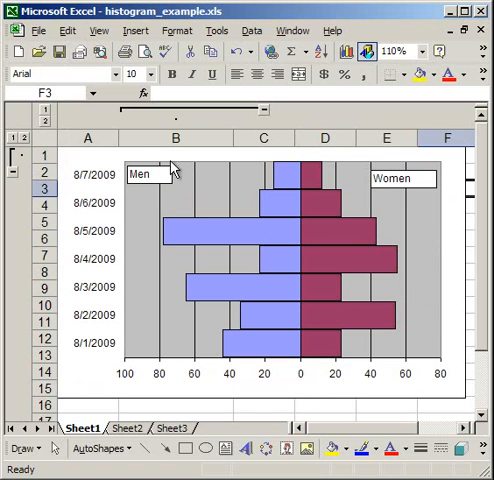
mouse_move(300, 174)
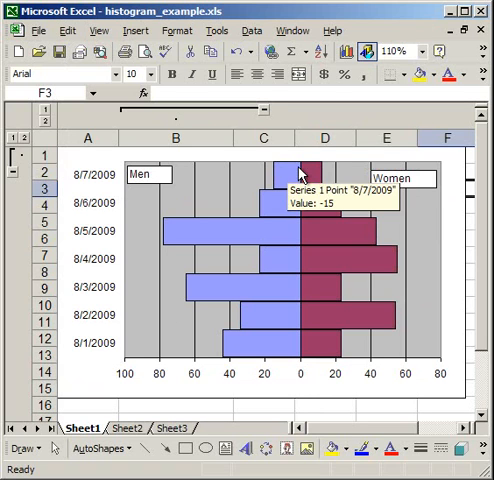
mouse_move(428, 180)
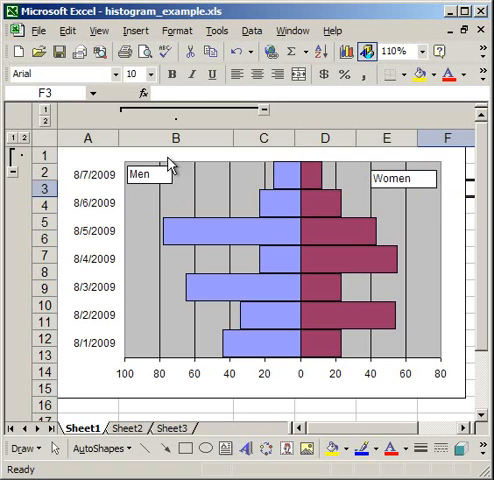
mouse_move(440, 222)
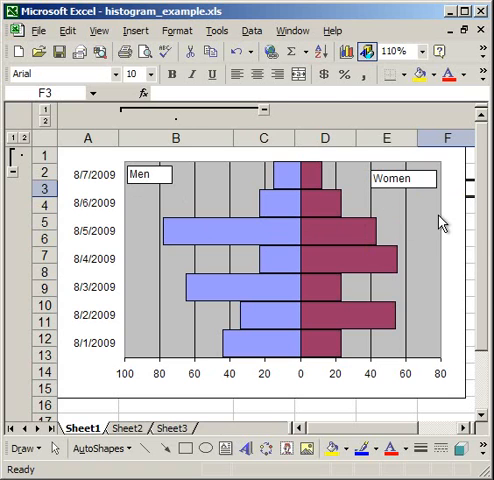
mouse_move(440, 222)
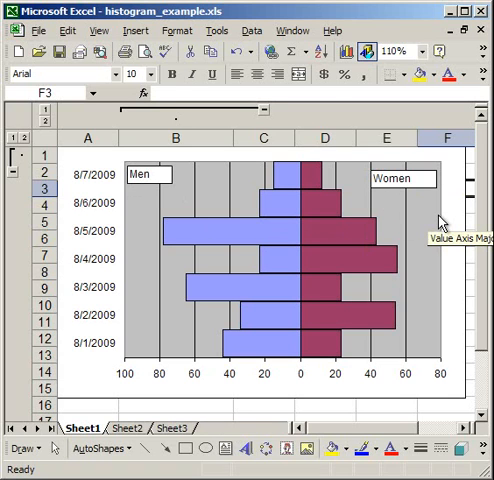